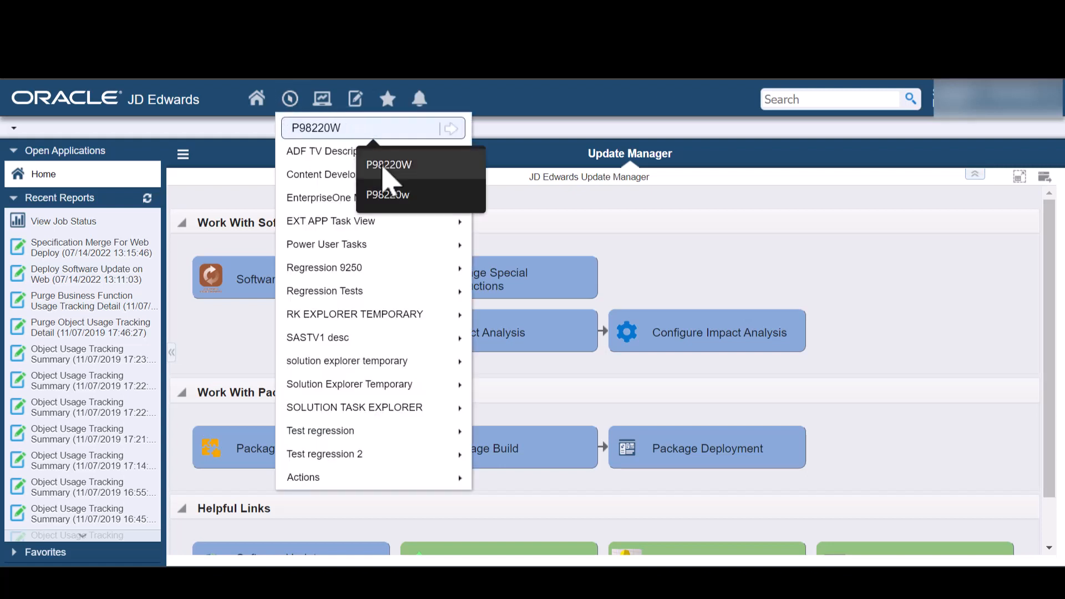
Step: Launch the Object Management Workbench application P98220W from the fast path
left_click(451, 128)
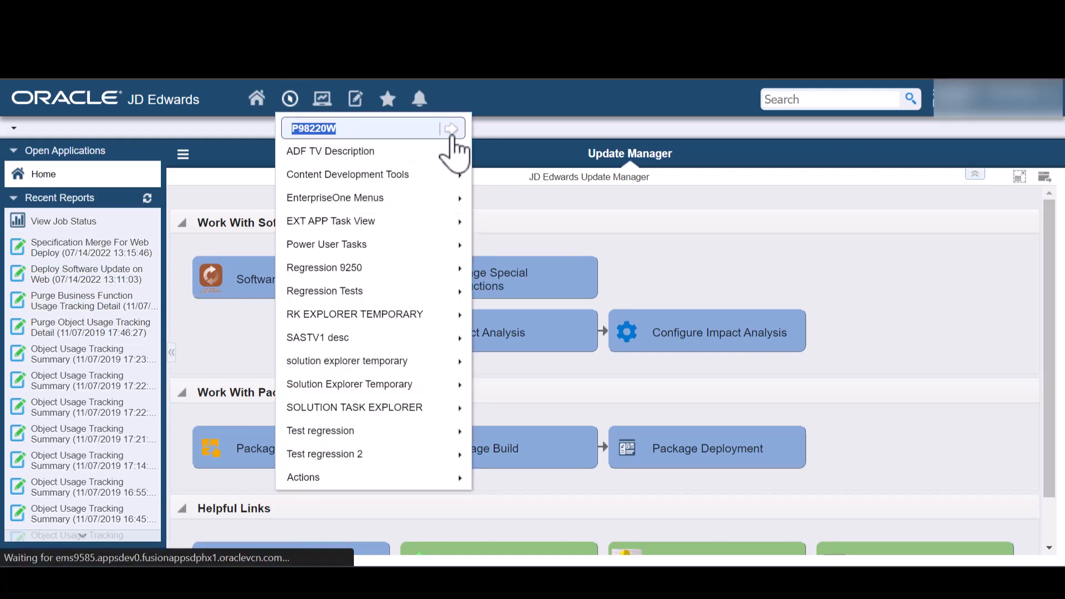
left_click(450, 129)
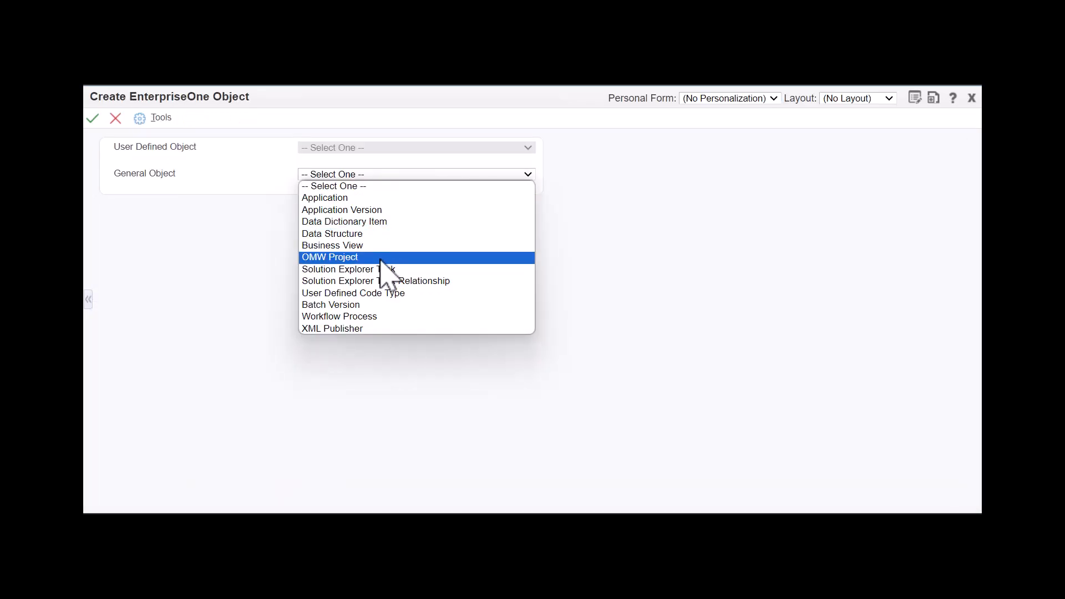
Step: Create OMW project PPRDEMO, 'DEMO PROMOTE PROJECT', saved at status 21 Programming
left_click(330, 256)
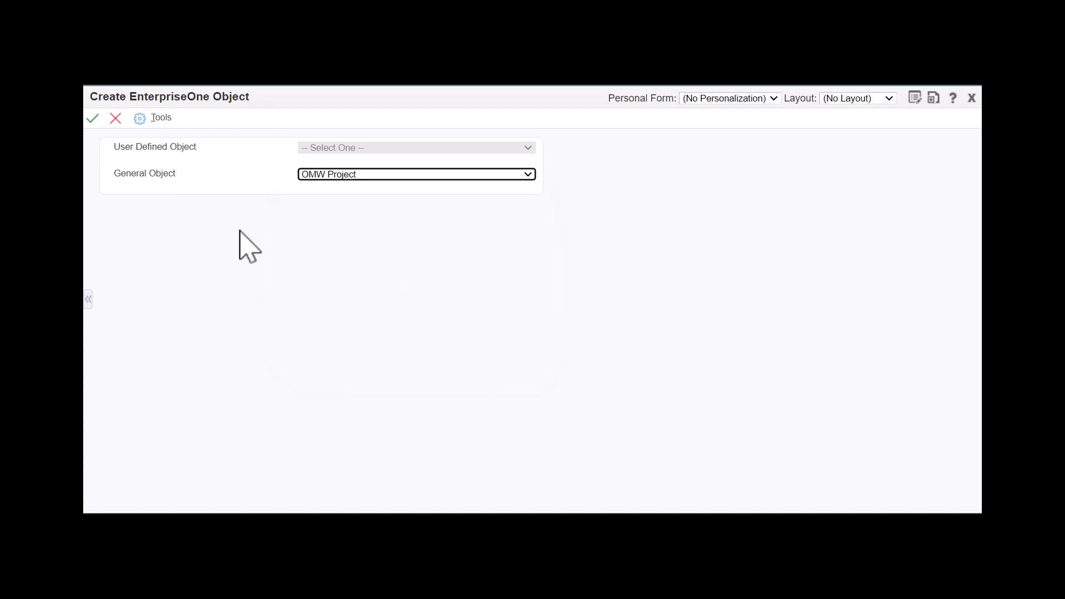
left_click(92, 118)
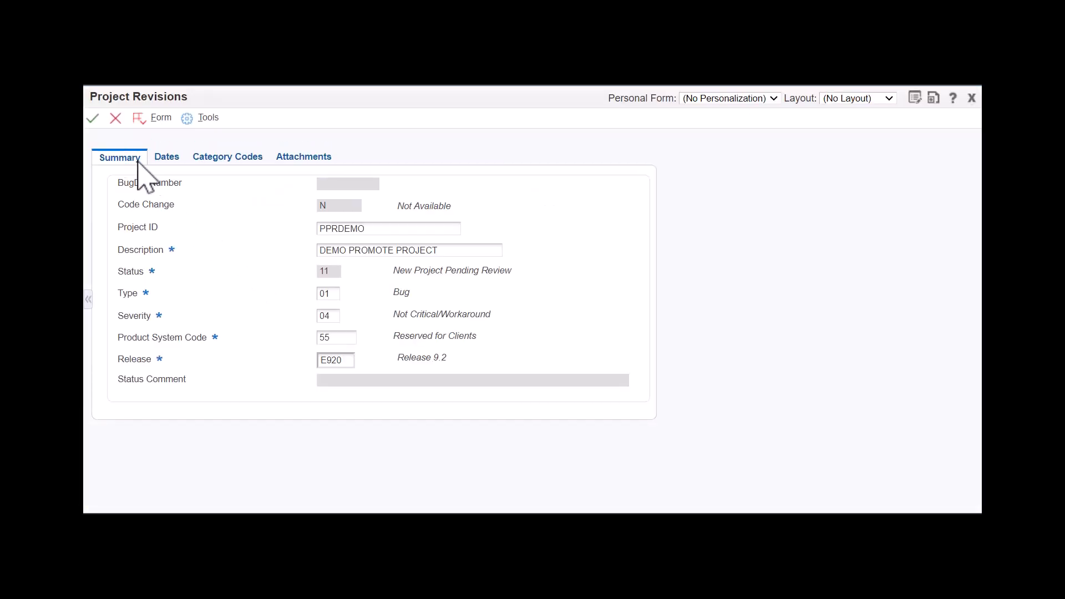
left_click(92, 118)
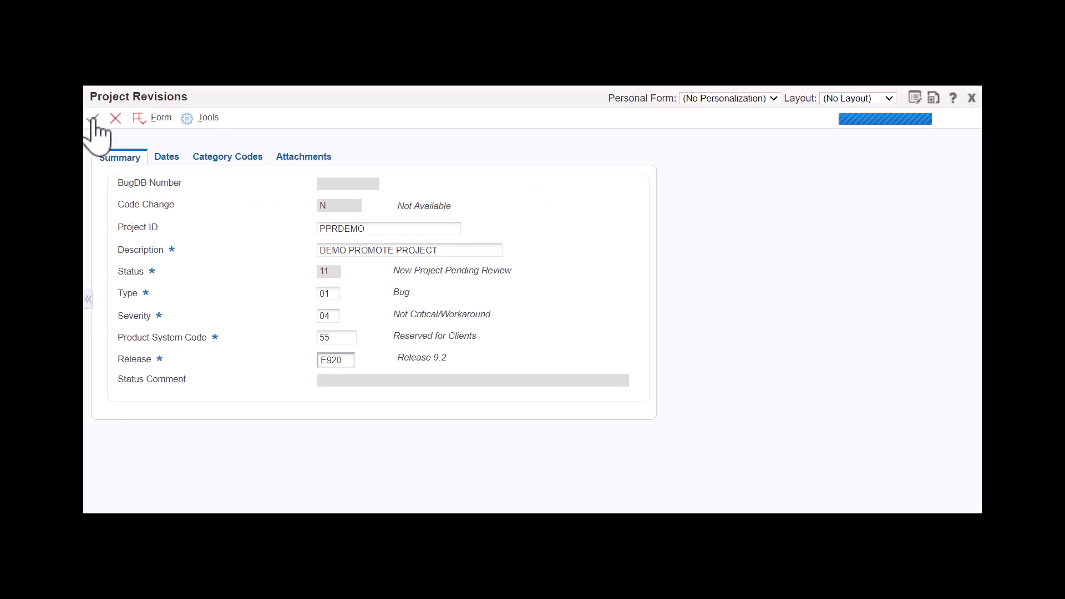
left_click(94, 118)
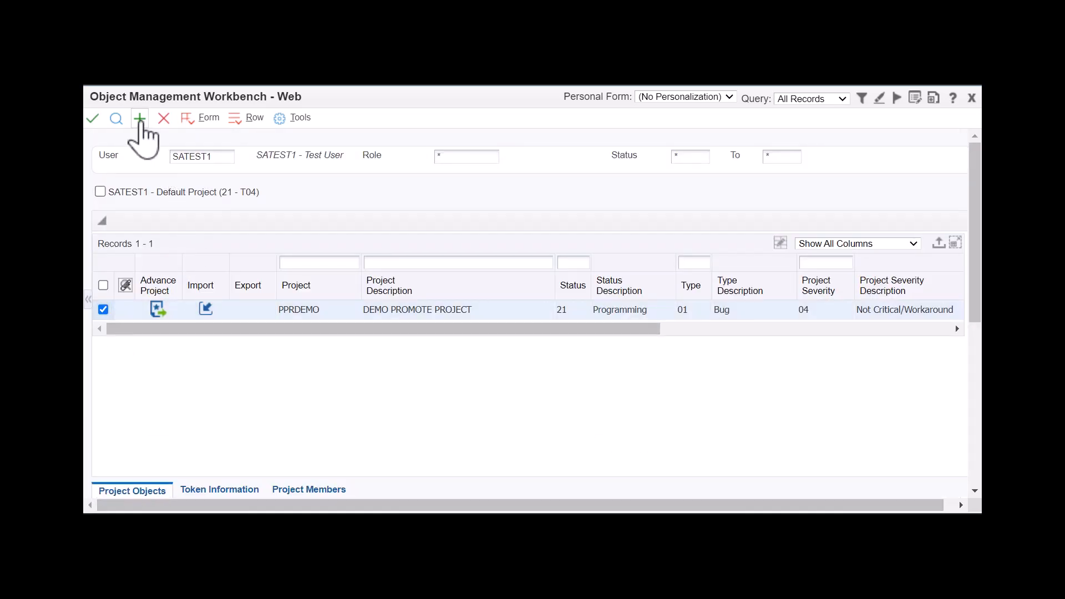
Step: Add application object PPRDEMO1, 'DEMO PRO OBJECT 1', product code 55, to the project
left_click(139, 119)
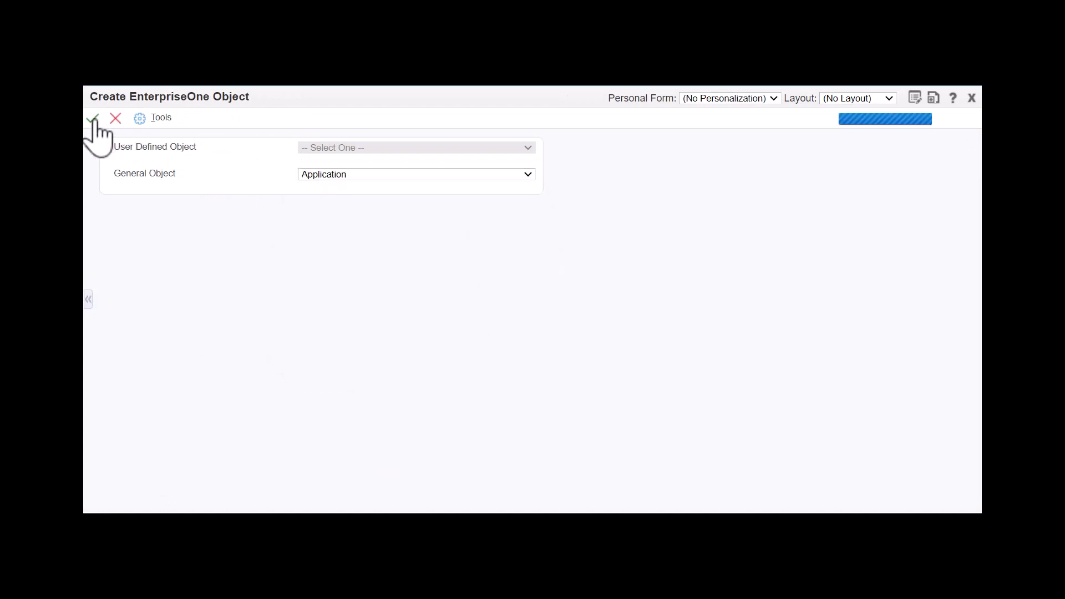
left_click(92, 117)
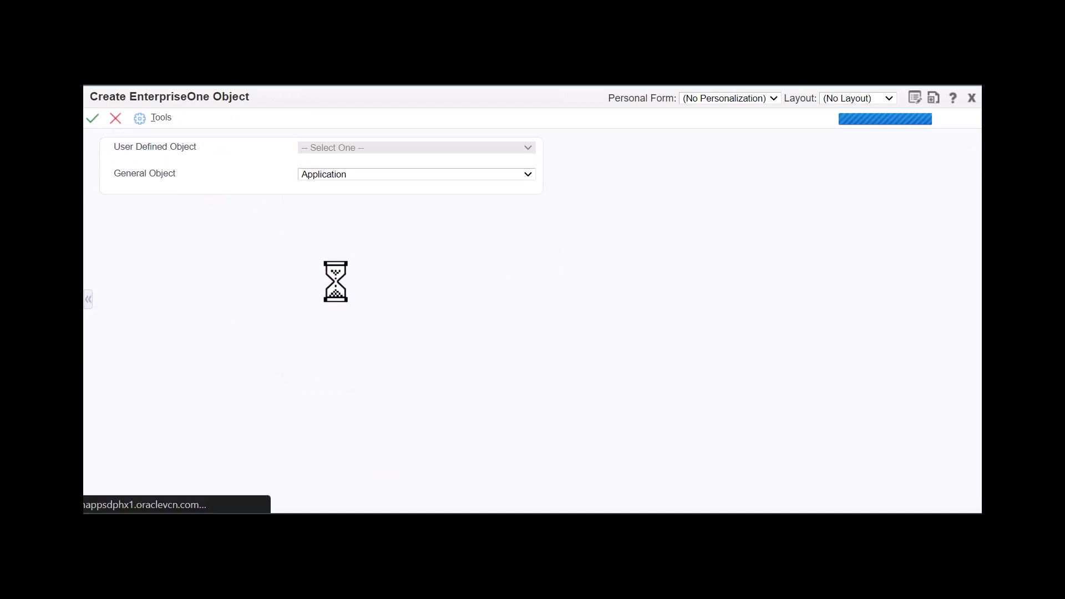
left_click(92, 117)
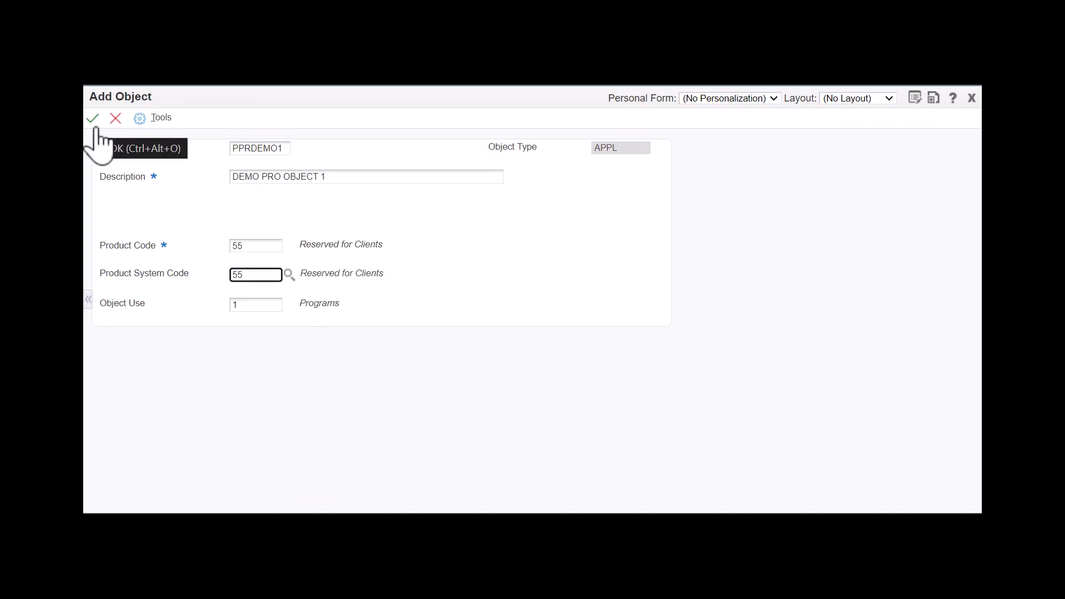
left_click(92, 118)
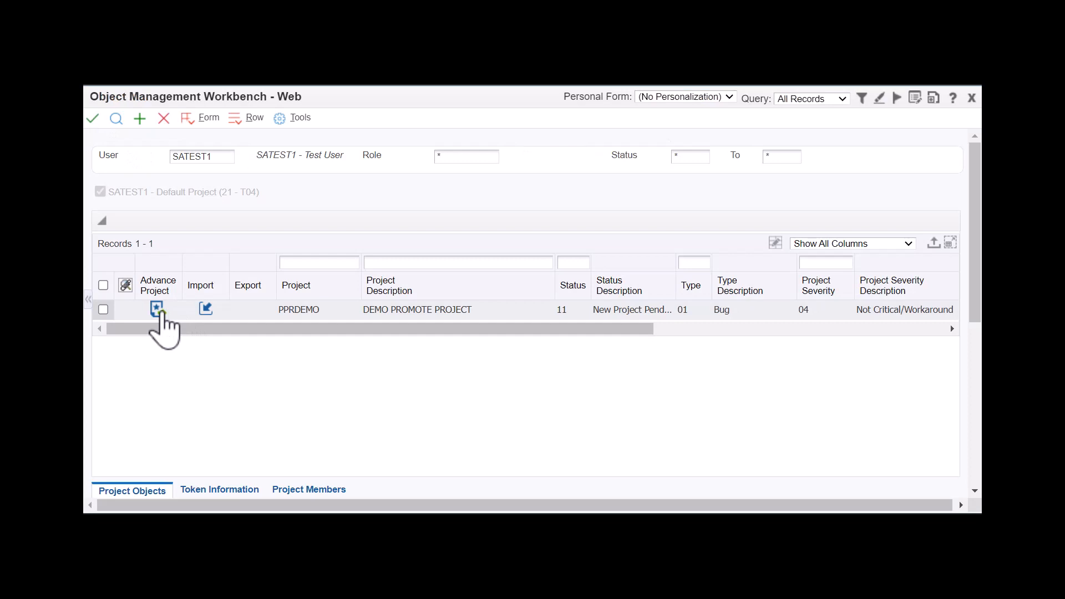
Step: Advance PPRDEMO to status 21 Programming and confirm promoting the project
left_click(156, 309)
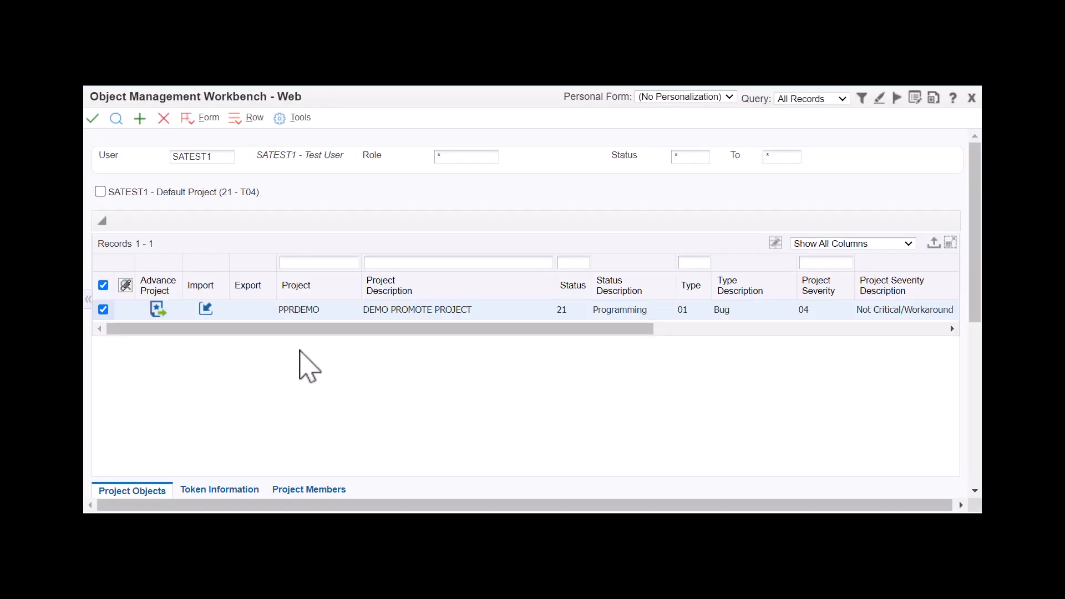
left_click(255, 118)
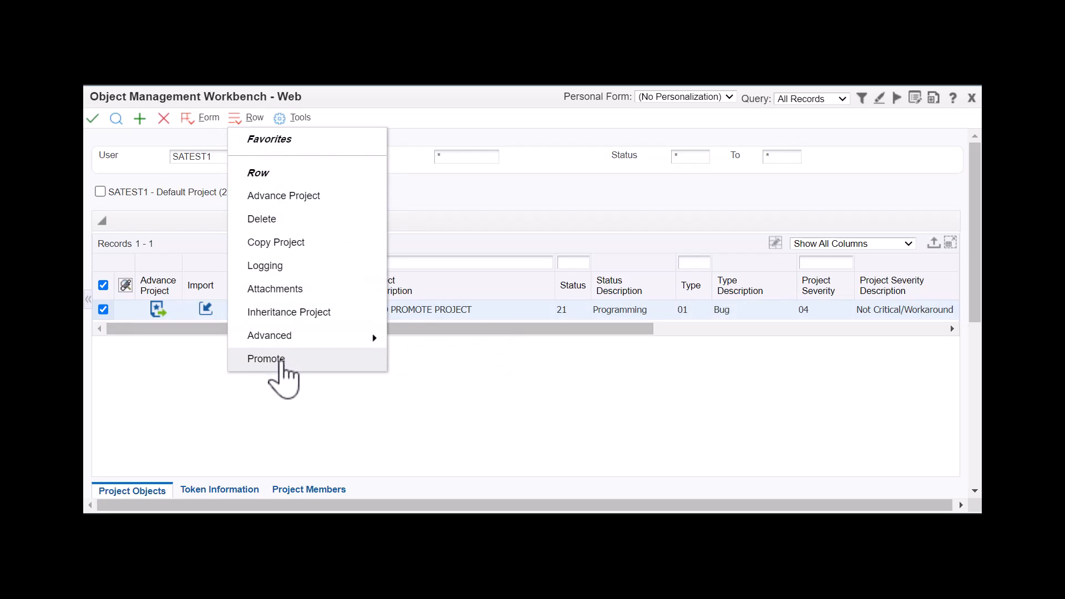
left_click(266, 359)
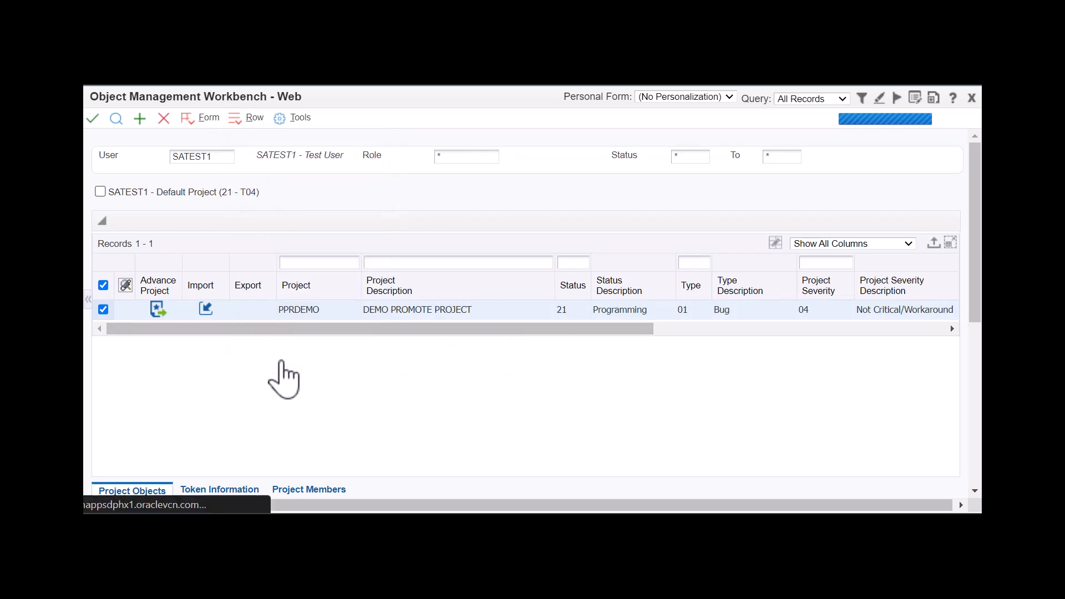
left_click(159, 310)
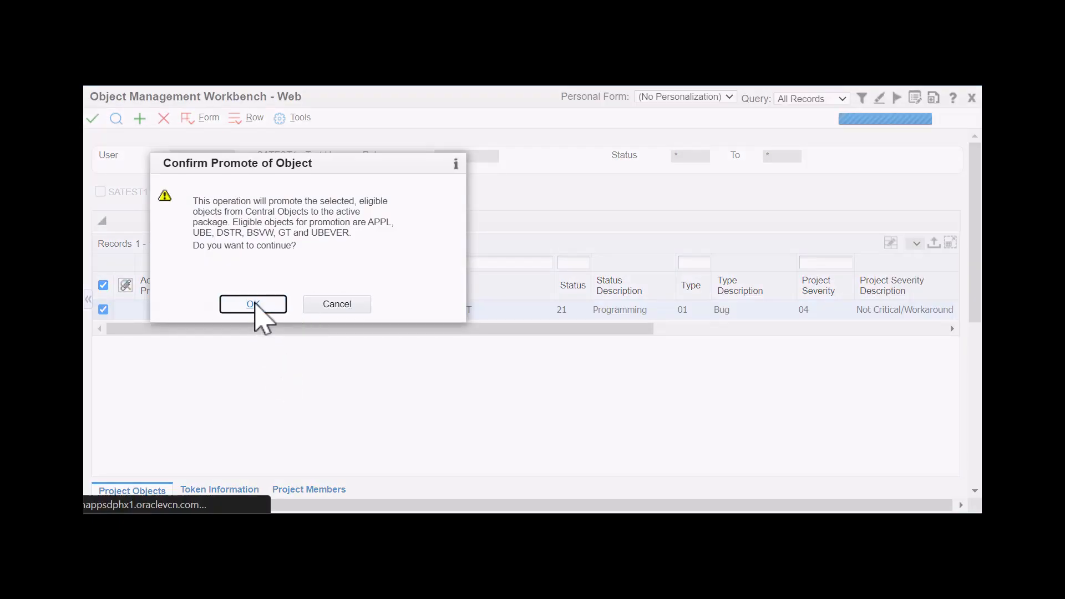
left_click(253, 304)
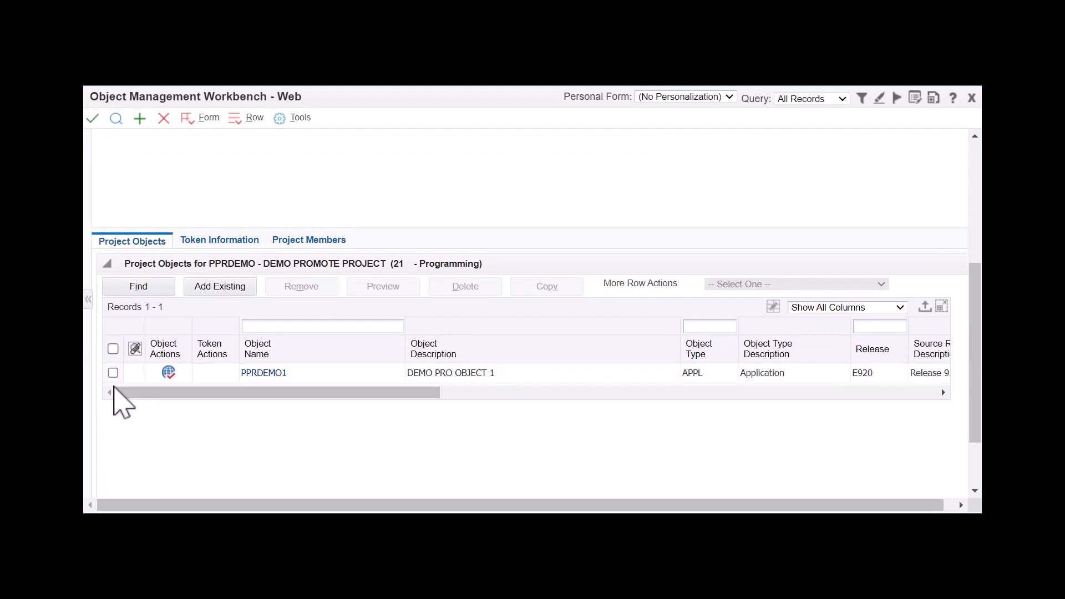
Step: Promote object PPRDEMO1 from Central Objects to the active package and confirm
left_click(113, 373)
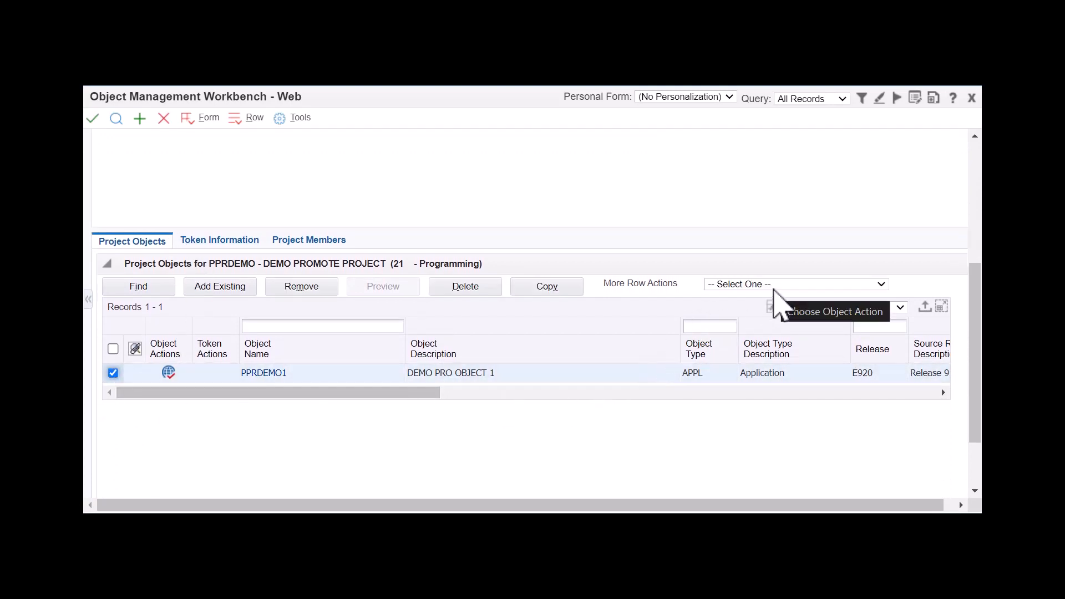
left_click(793, 284)
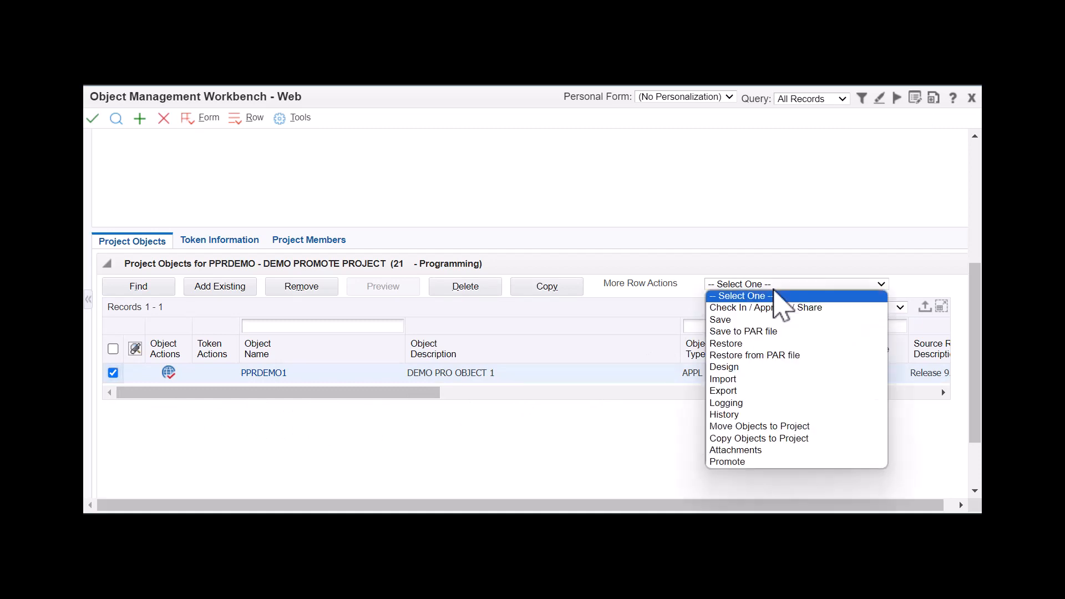
mouse_move(746, 462)
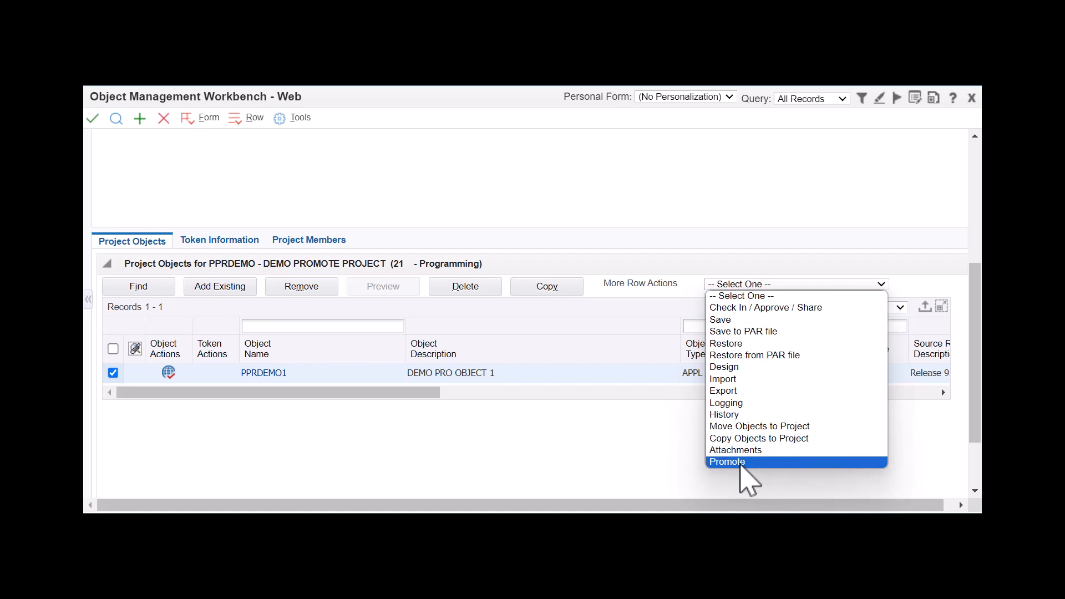
left_click(726, 461)
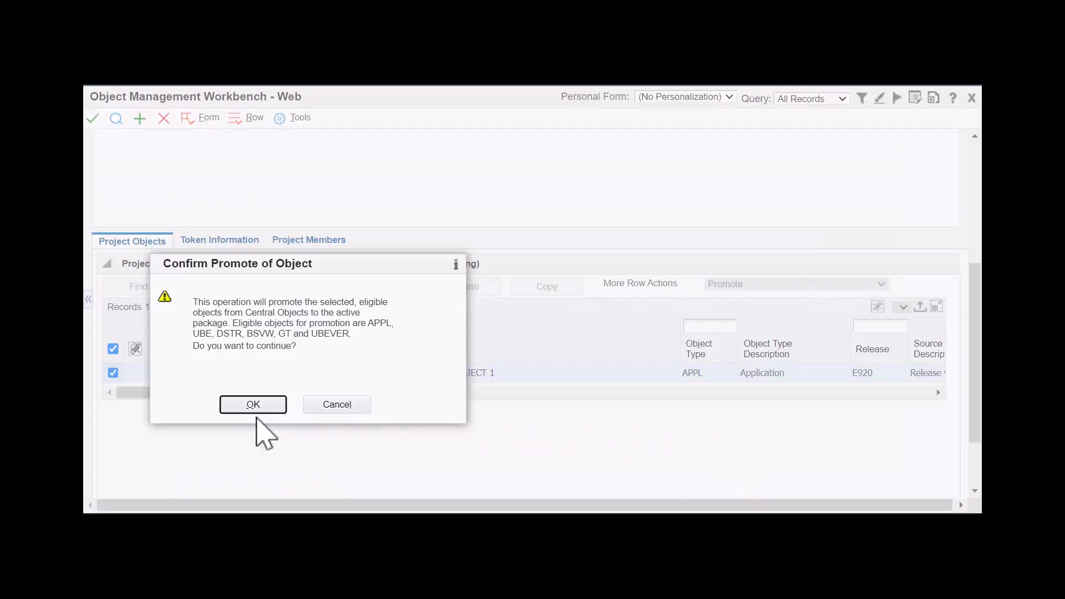
left_click(252, 403)
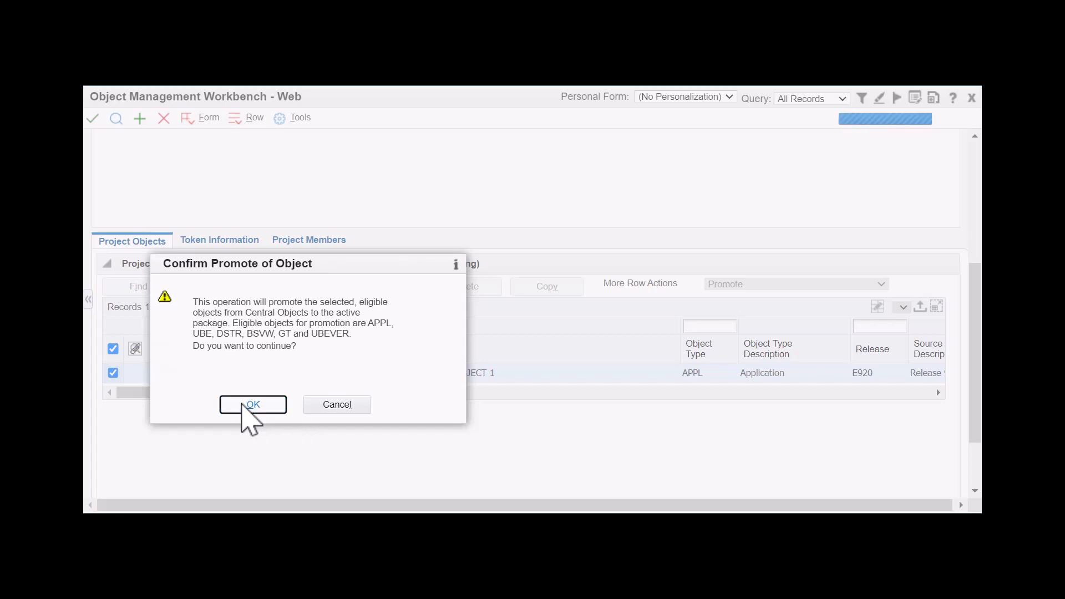